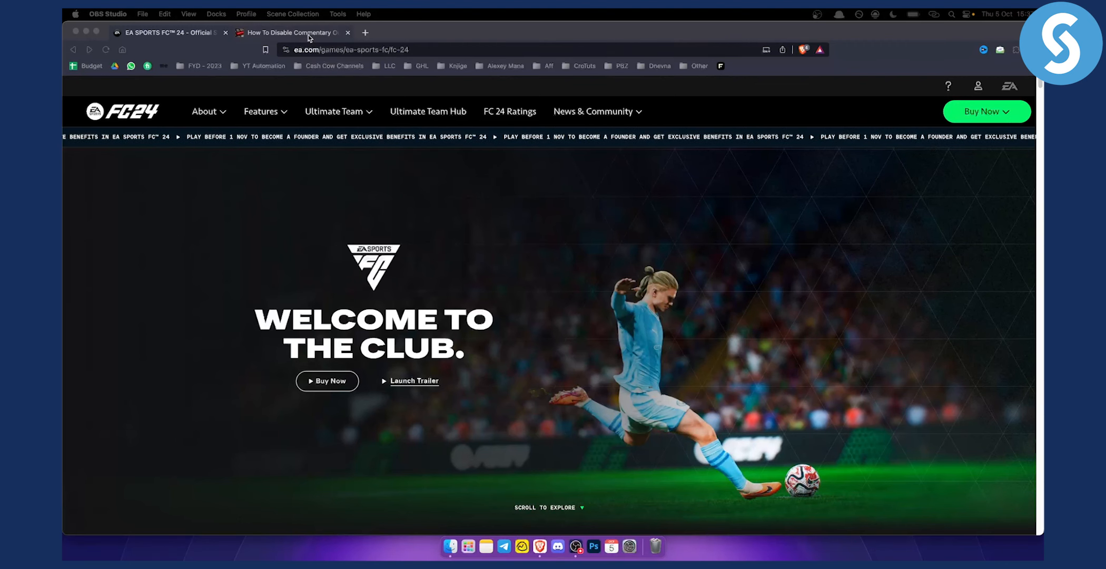
- Switch to the WebPro Education guide on disabling commentary in EA Sports FC 24
click(289, 33)
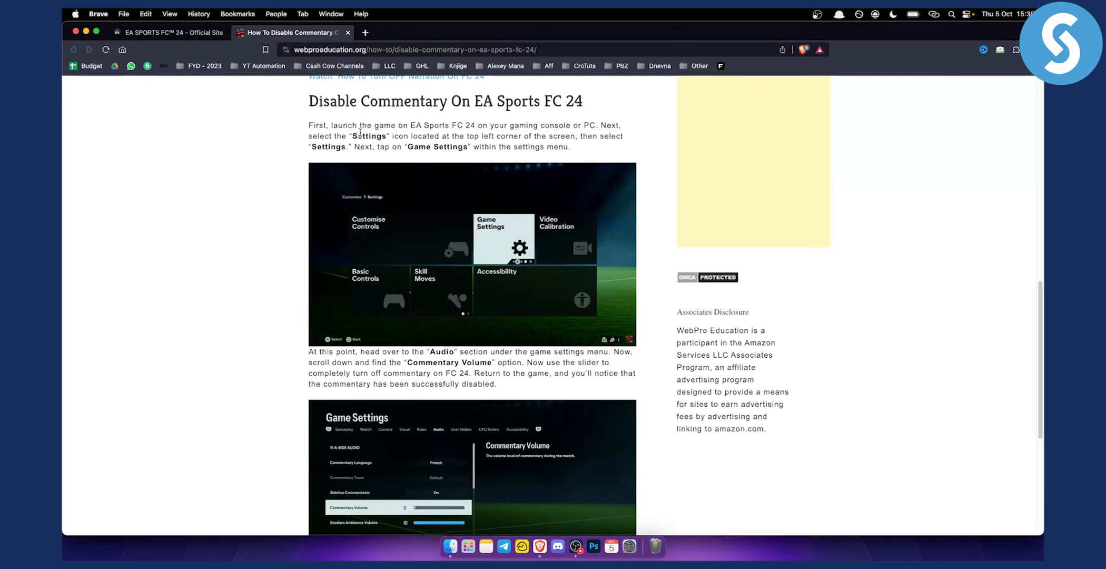
mouse_move(374, 208)
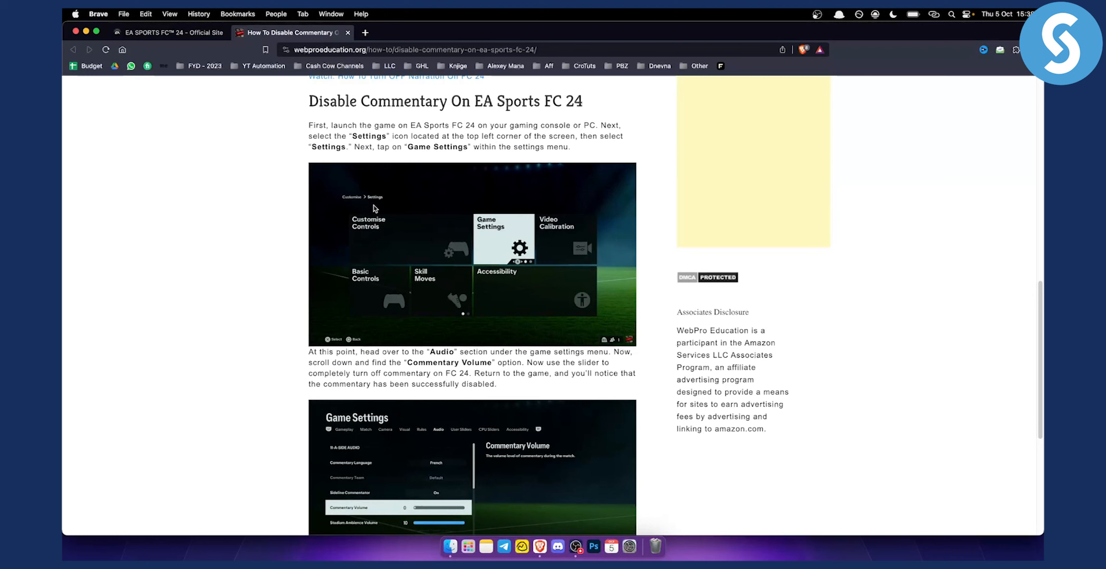
mouse_move(457, 216)
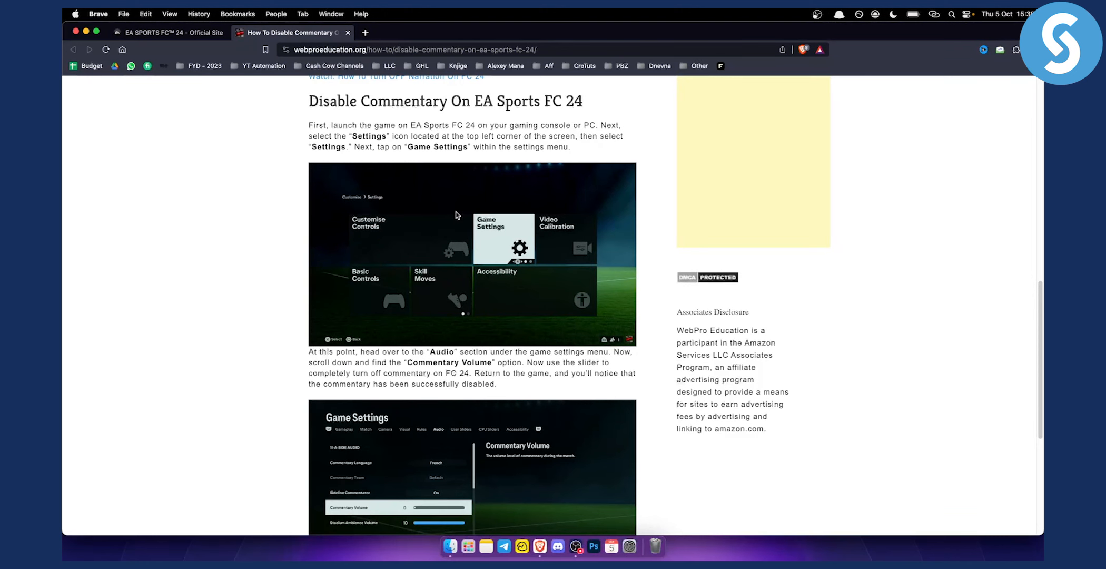
mouse_move(493, 231)
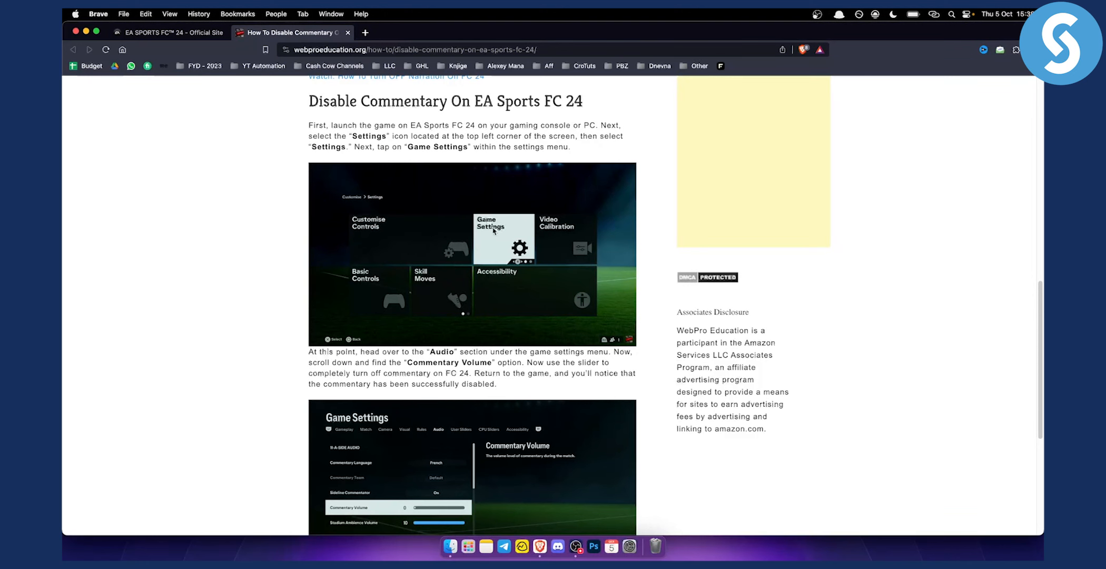
mouse_move(516, 242)
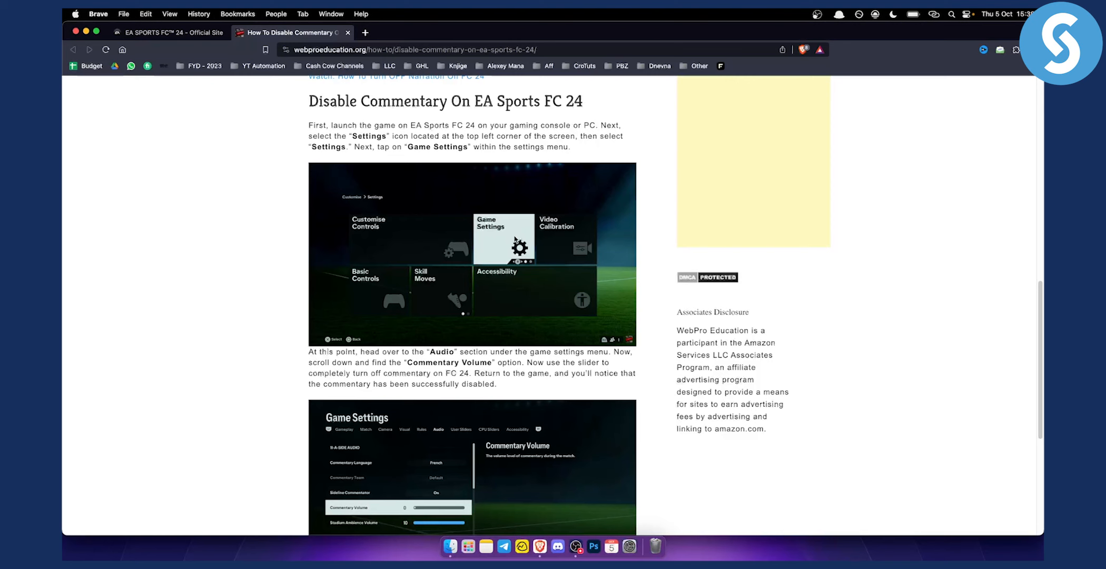
- Scroll the guide down to the Audio settings screenshot showing Commentary Volume
scroll(down, 3)
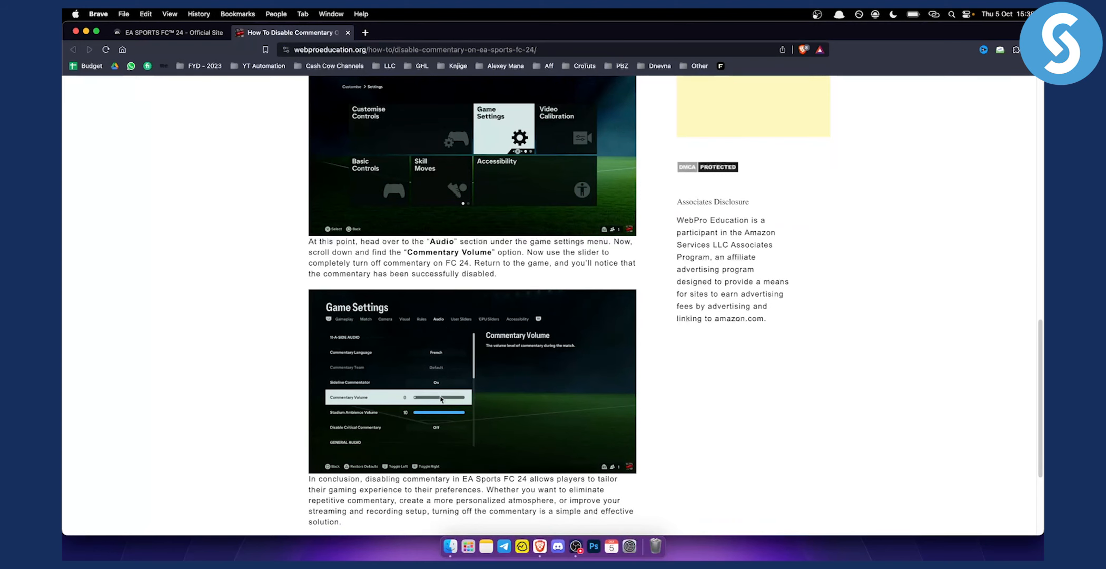
mouse_move(410, 401)
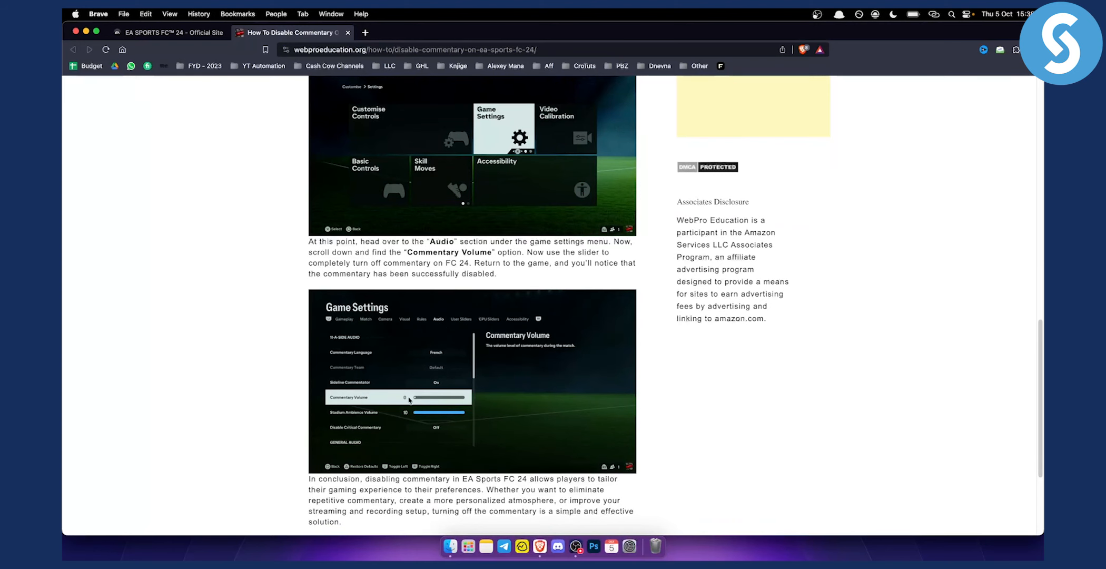
mouse_move(371, 418)
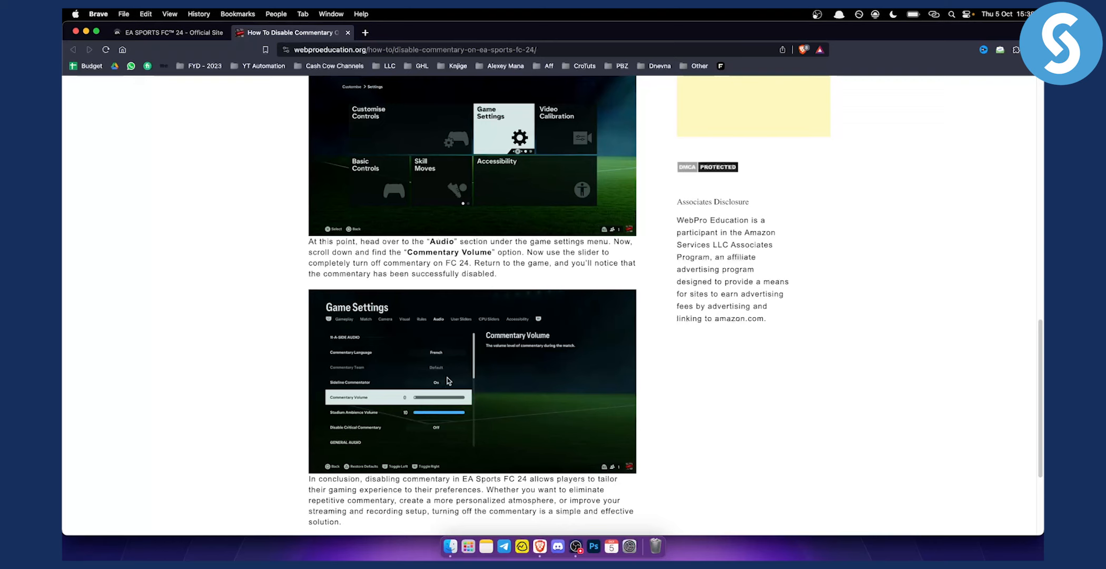
mouse_move(472, 435)
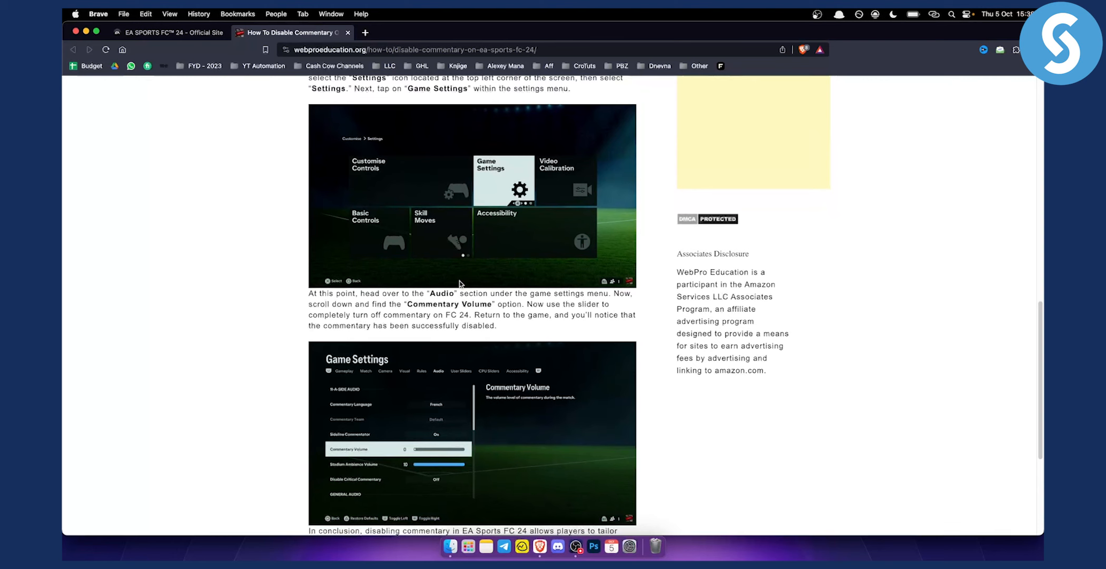
scroll(down, 3)
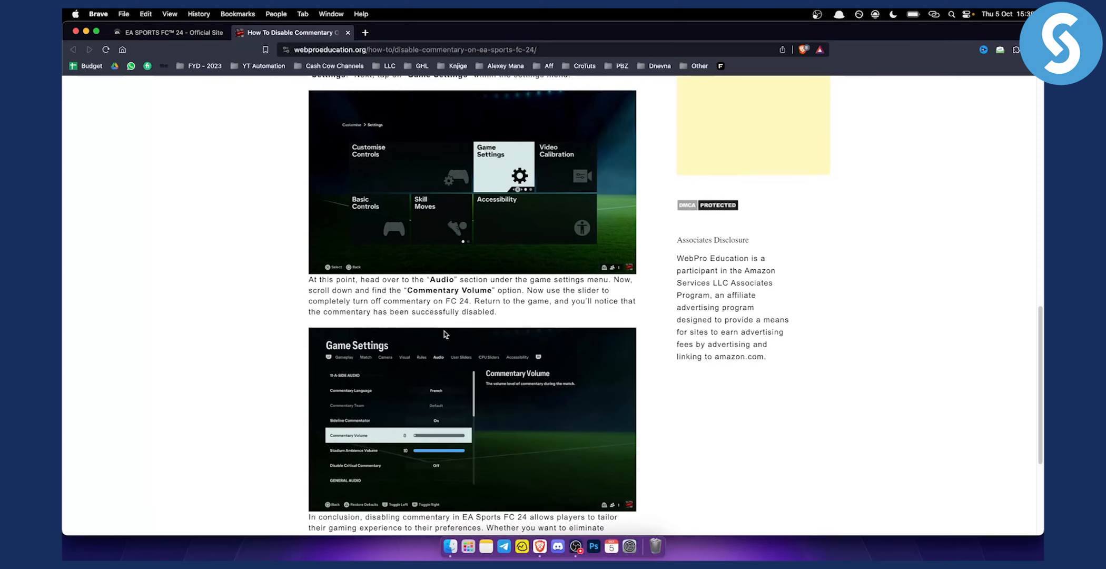
scroll(up, 3)
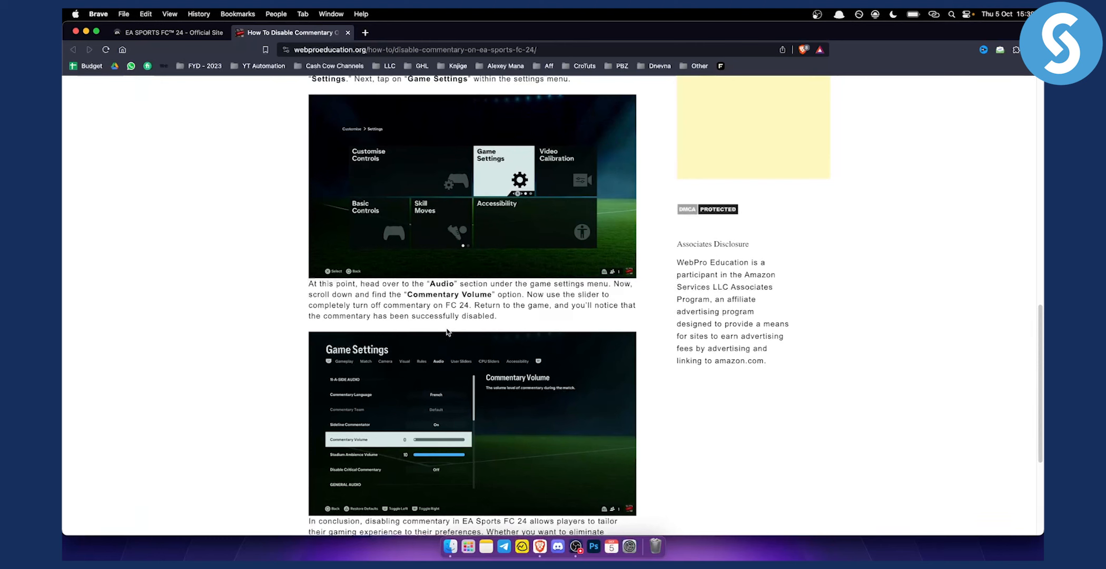
mouse_move(556, 318)
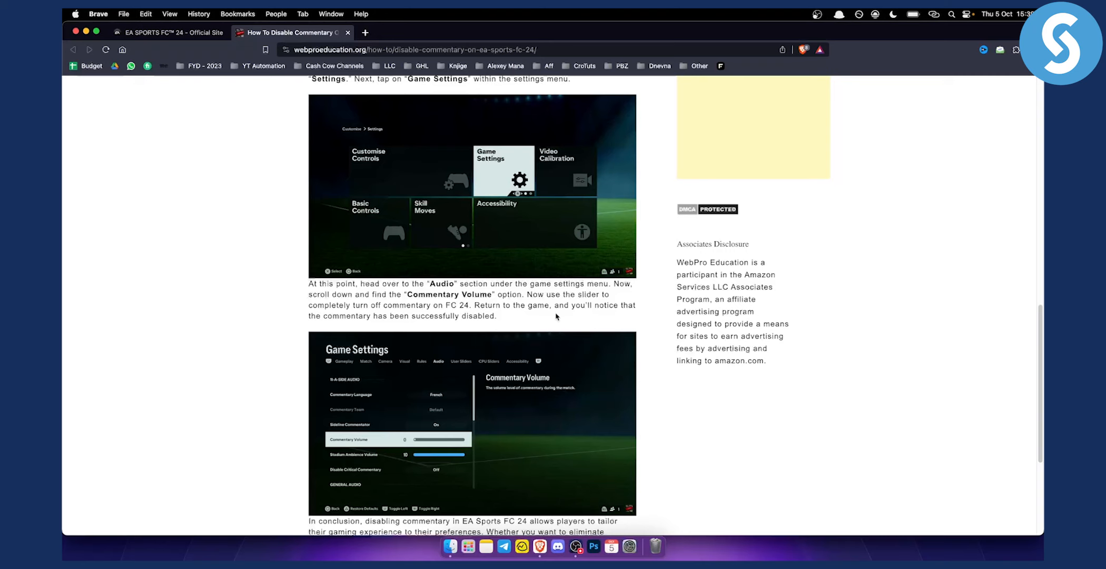
mouse_move(560, 318)
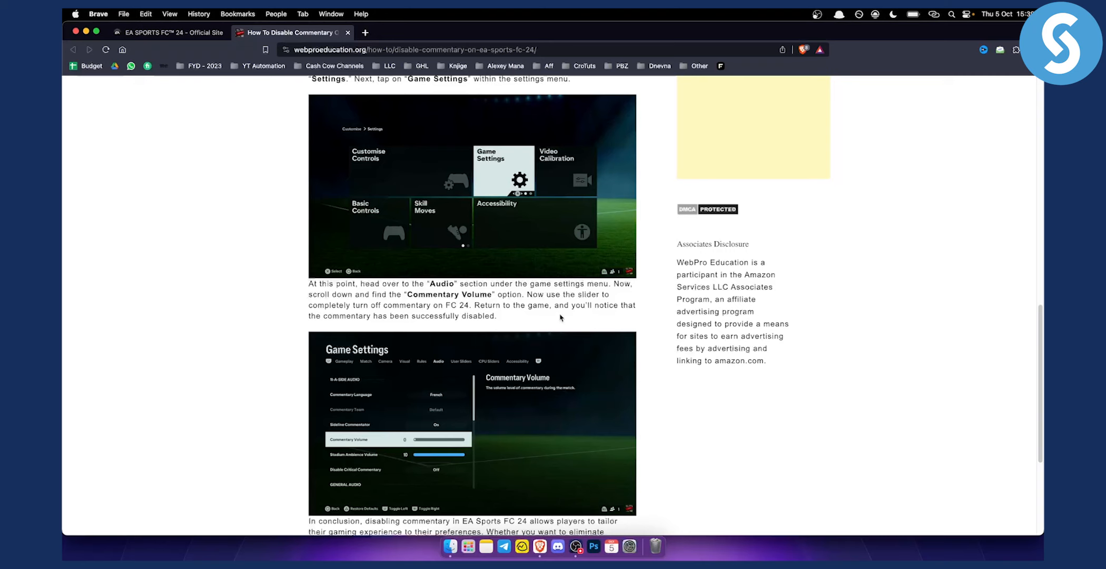
mouse_move(562, 314)
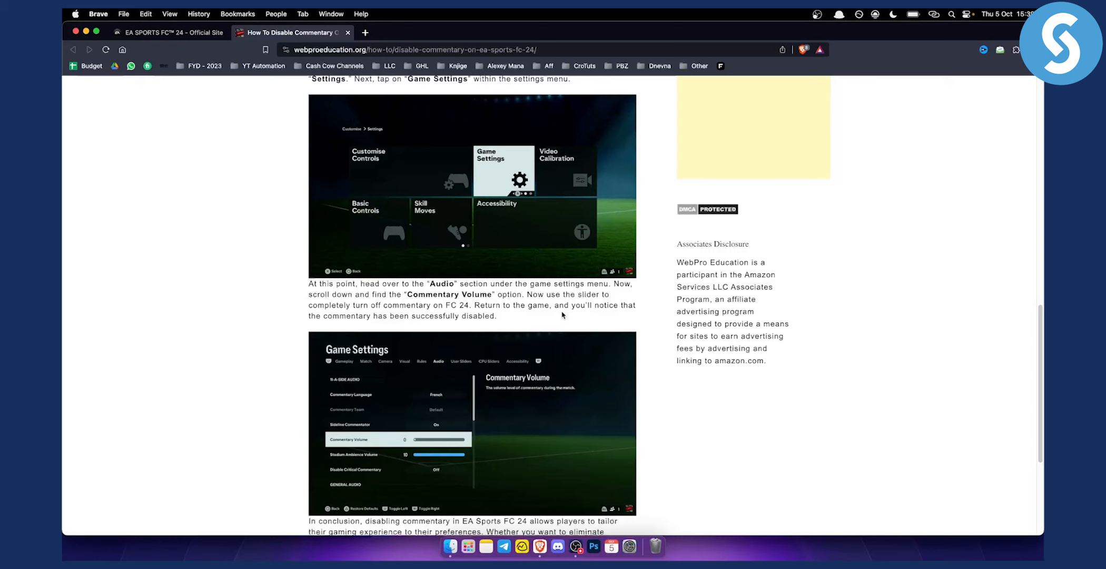